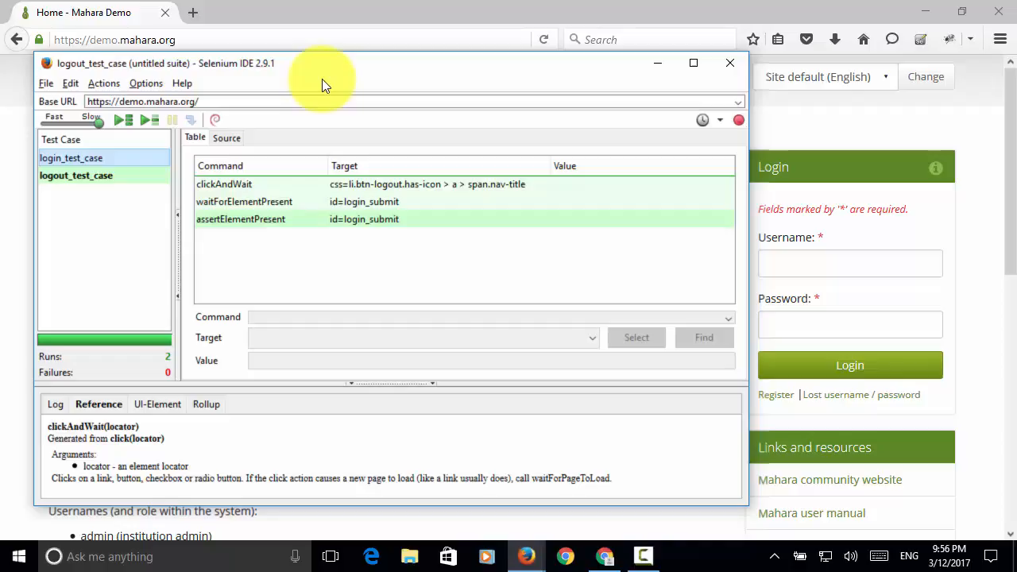
pyautogui.moveTo(306, 83)
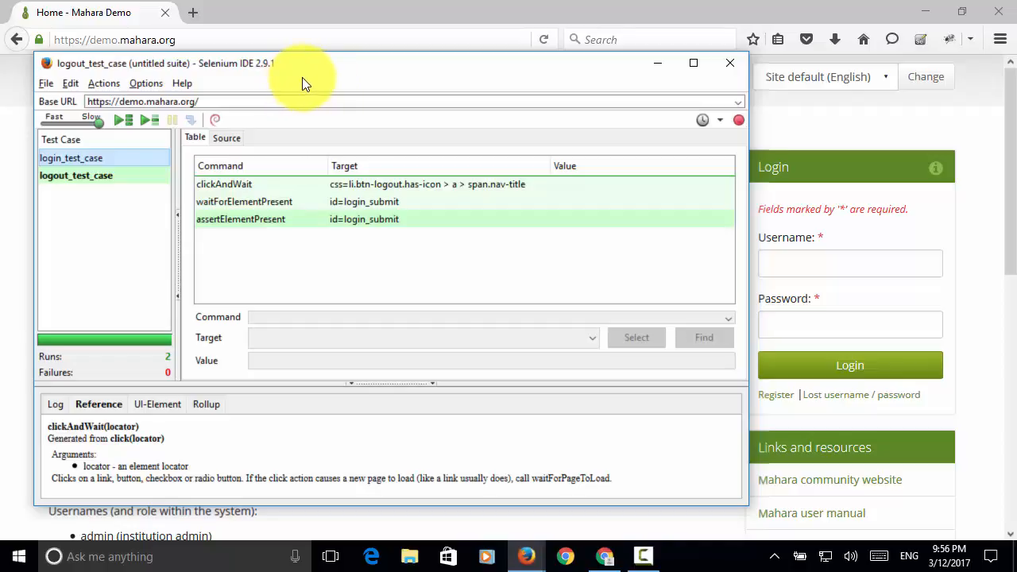
# Switch between Firefox and Selenium IDE, and reload the Mahara demo home page.
pyautogui.click(70, 157)
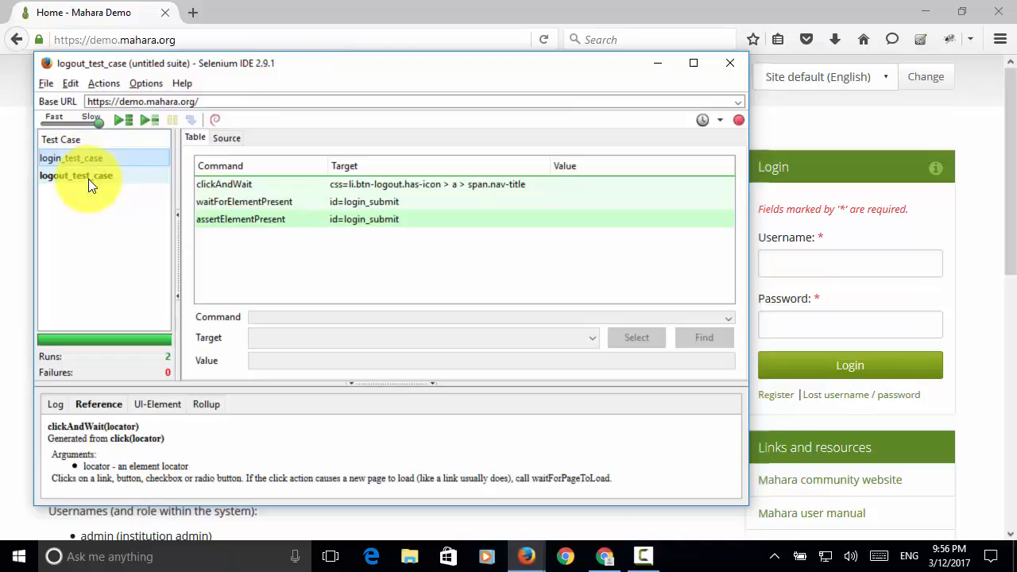
pyautogui.click(71, 158)
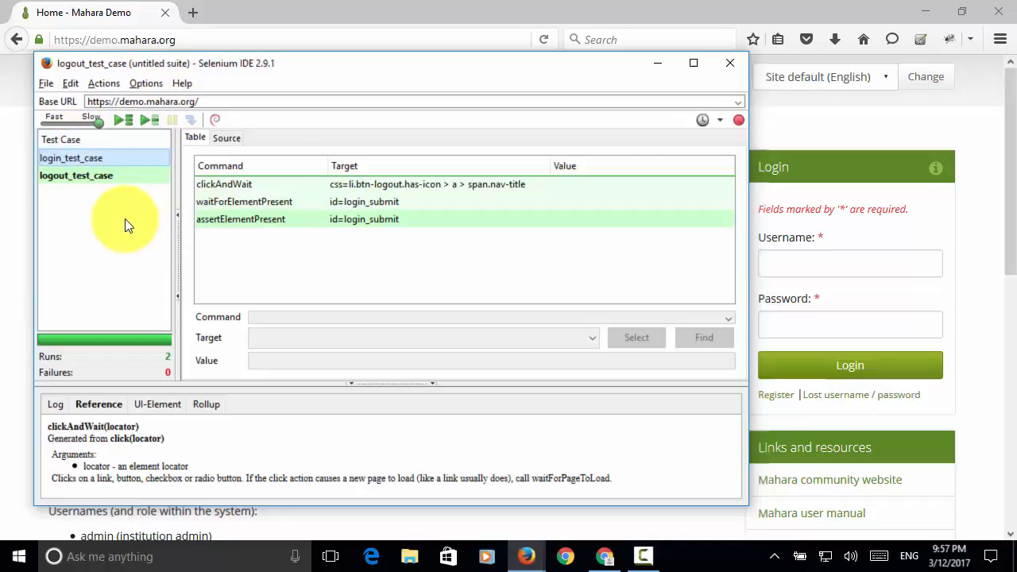
pyautogui.moveTo(58, 266)
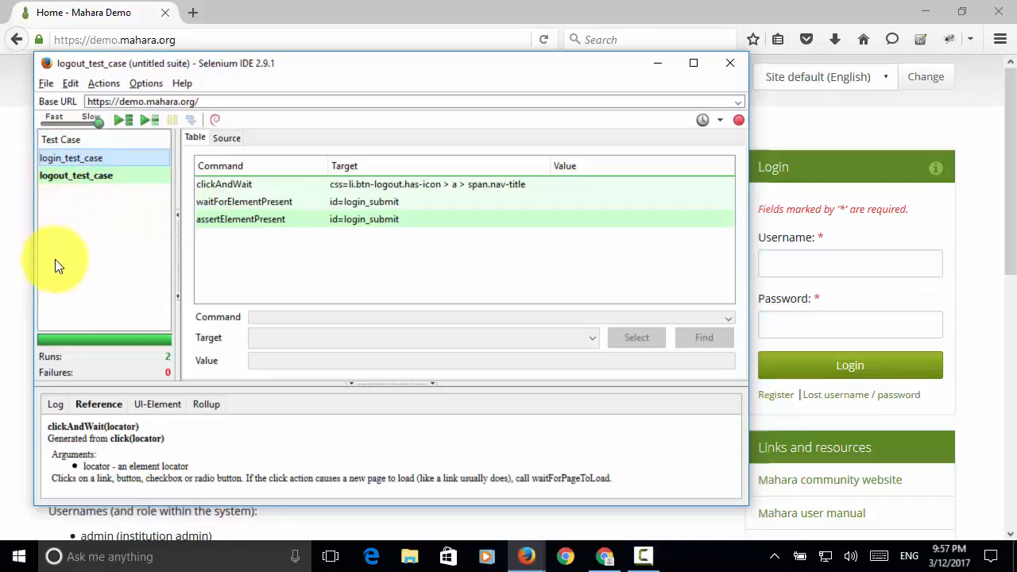
pyautogui.moveTo(135, 275)
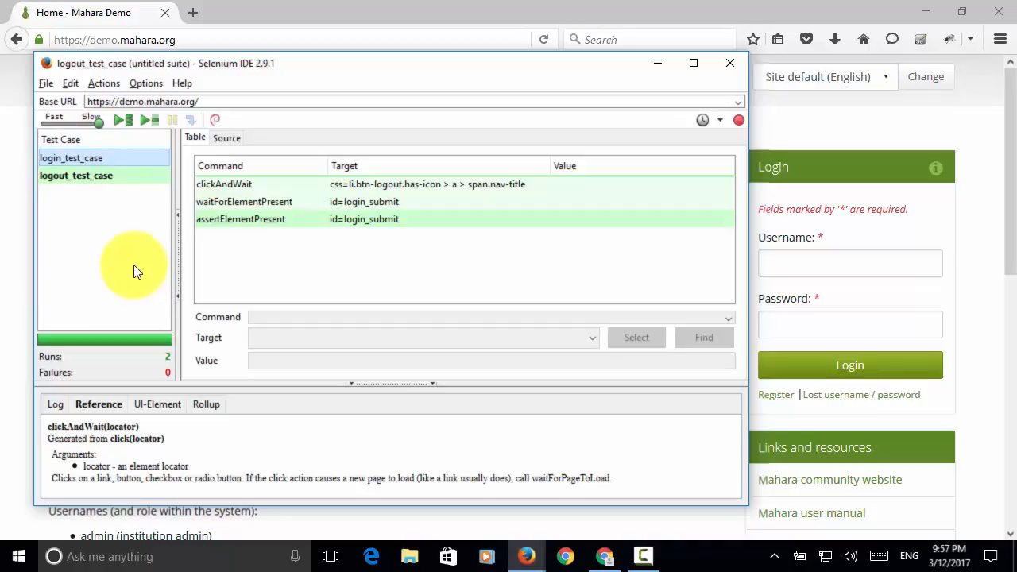
pyautogui.click(71, 158)
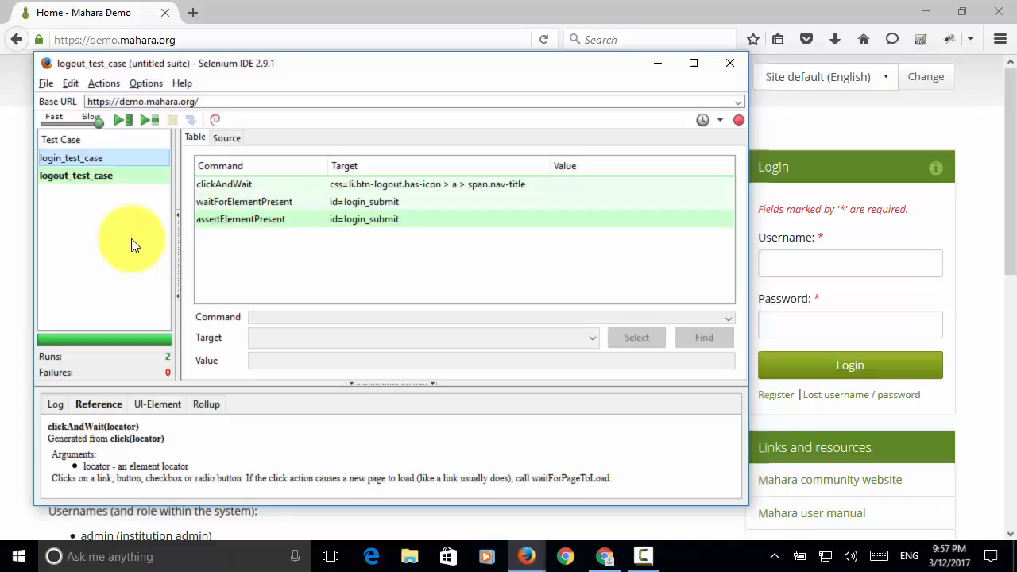
pyautogui.click(71, 158)
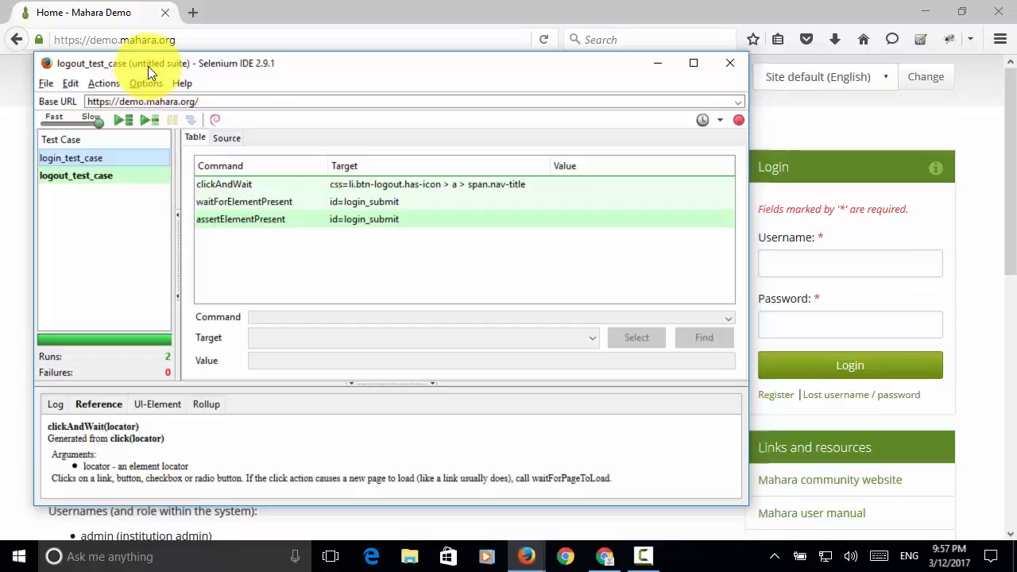
pyautogui.click(71, 157)
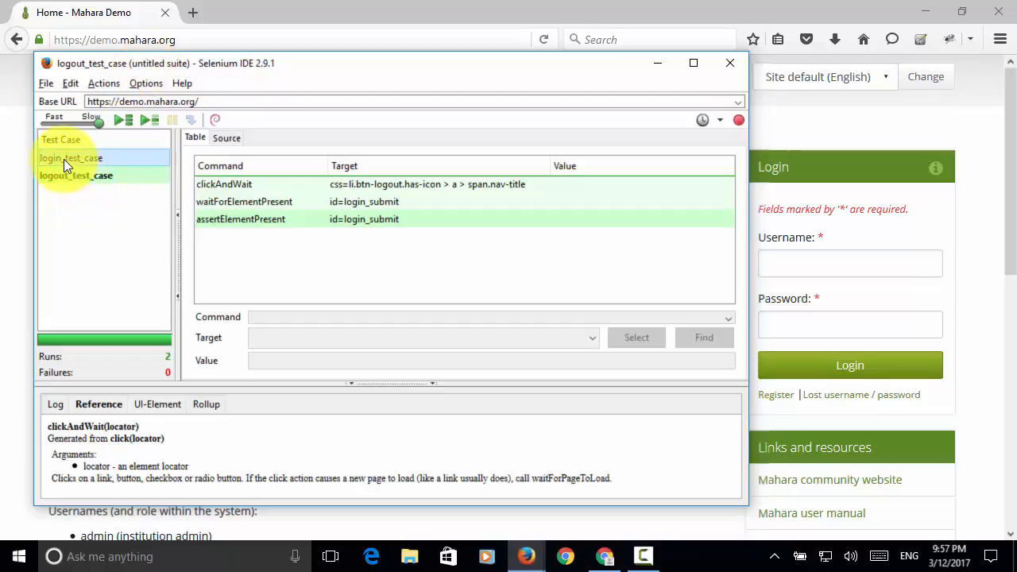
pyautogui.moveTo(87, 191)
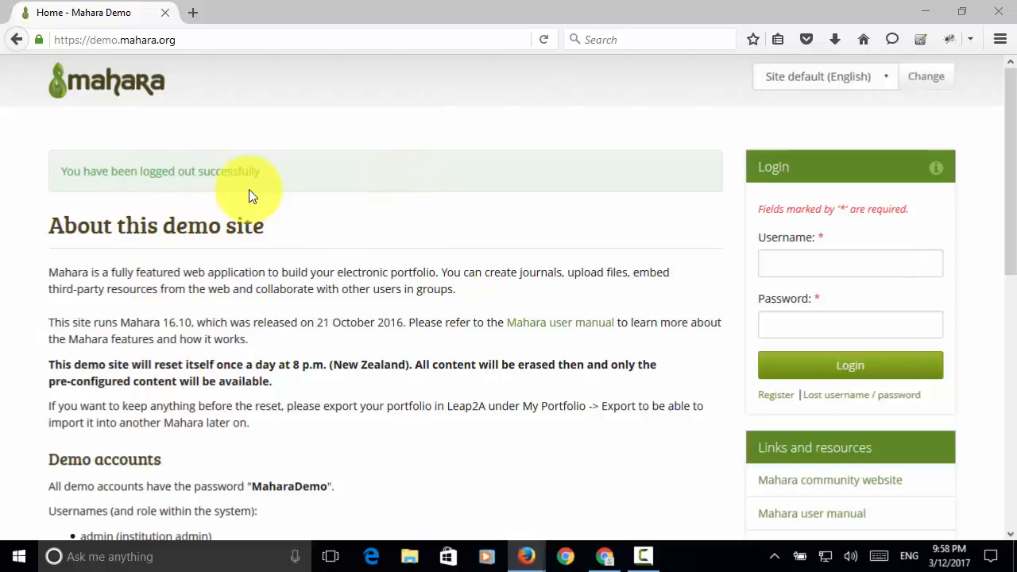
pyautogui.moveTo(543, 40)
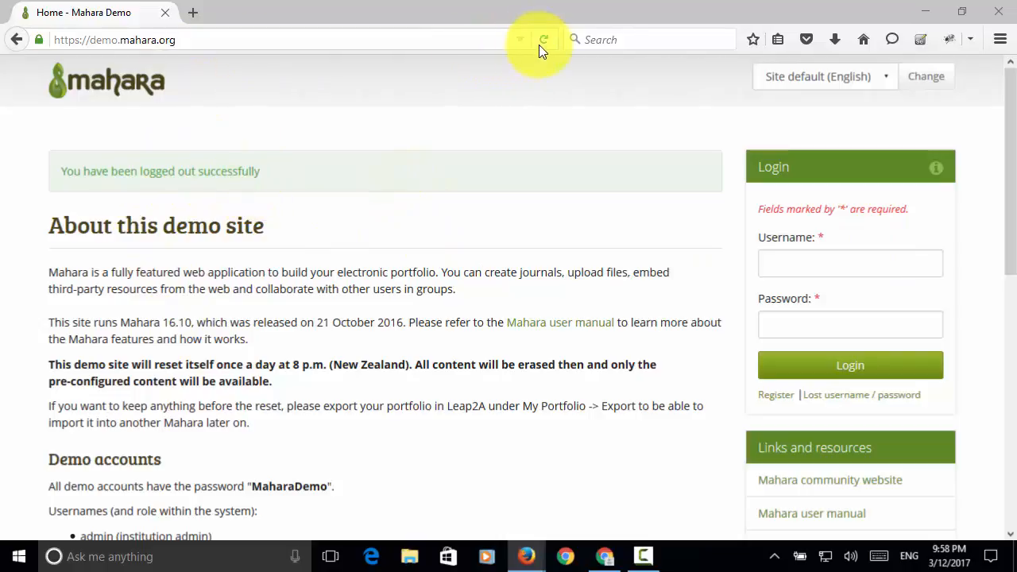
pyautogui.click(544, 38)
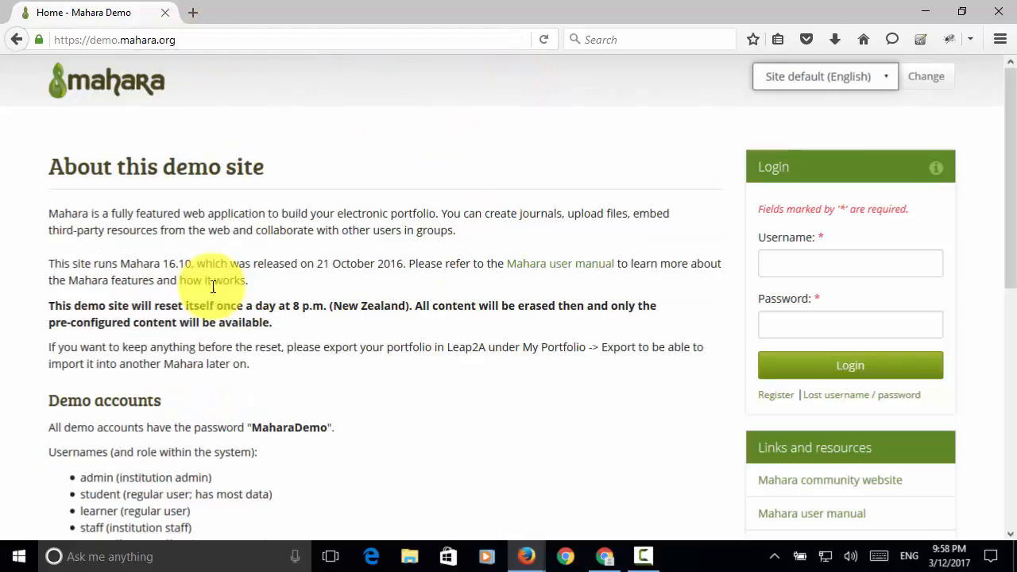
pyautogui.moveTo(151, 95)
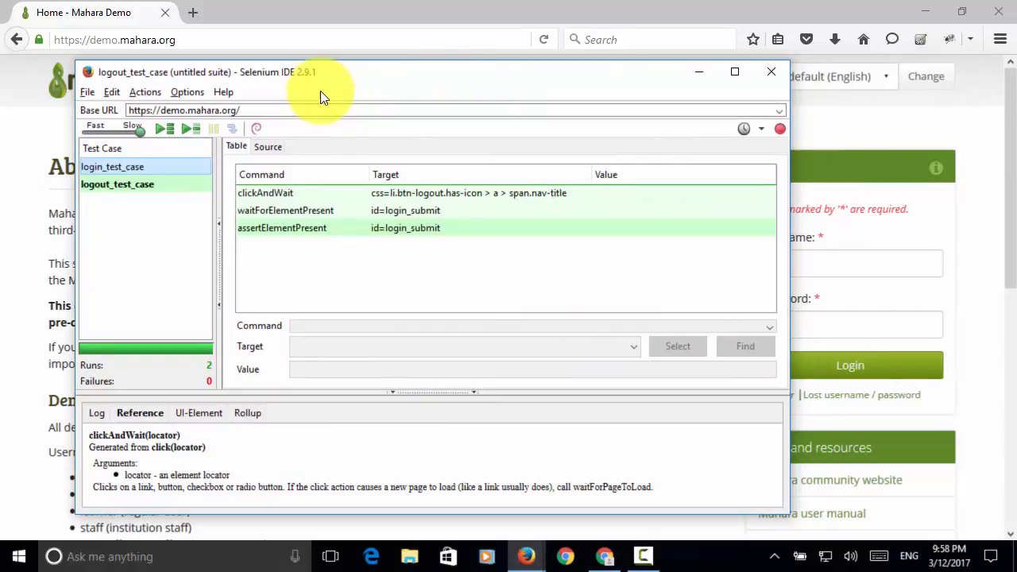
# View the login test case's steps, then return to logout_test_case.
pyautogui.click(112, 167)
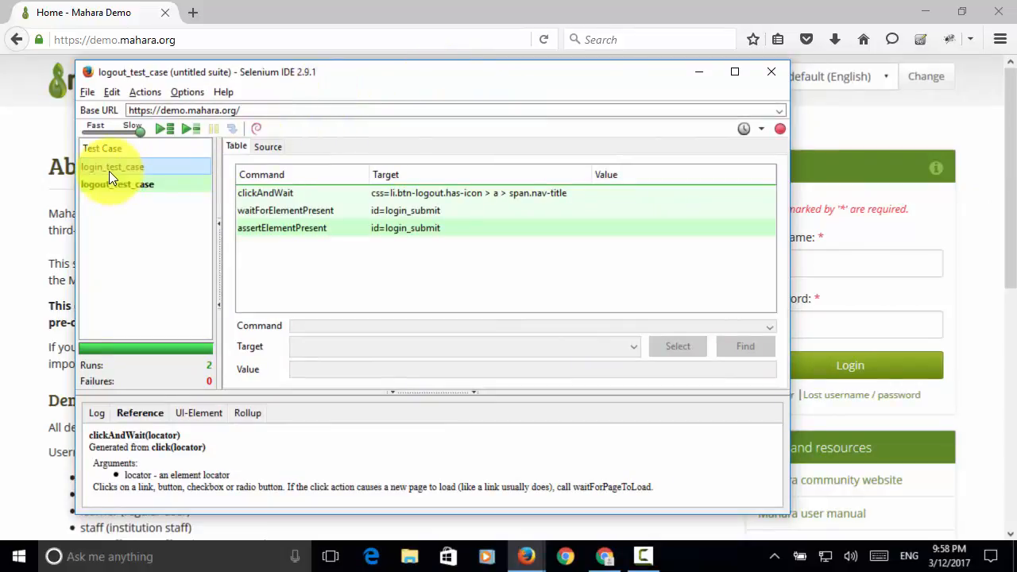
pyautogui.click(114, 166)
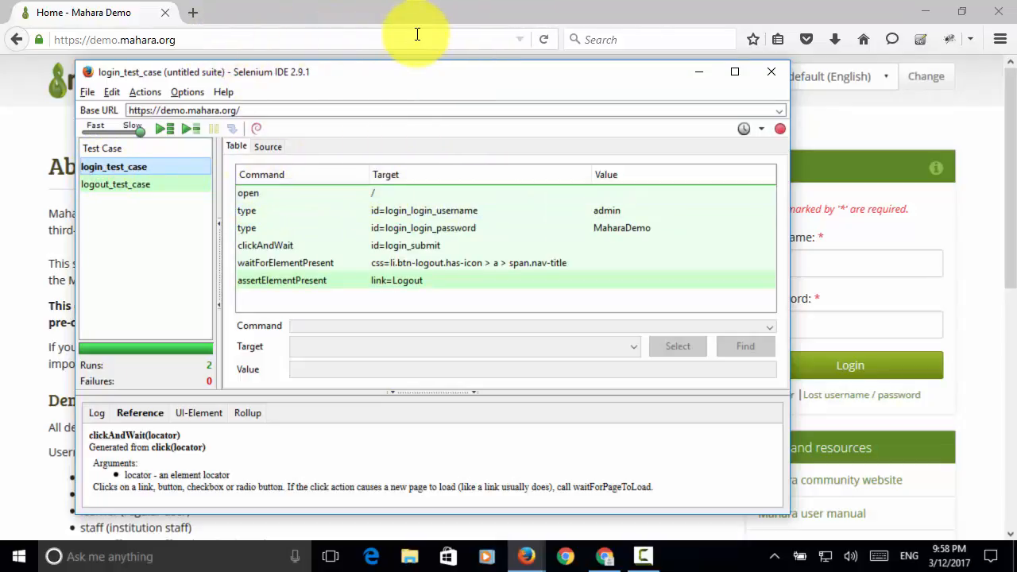
pyautogui.moveTo(187, 91)
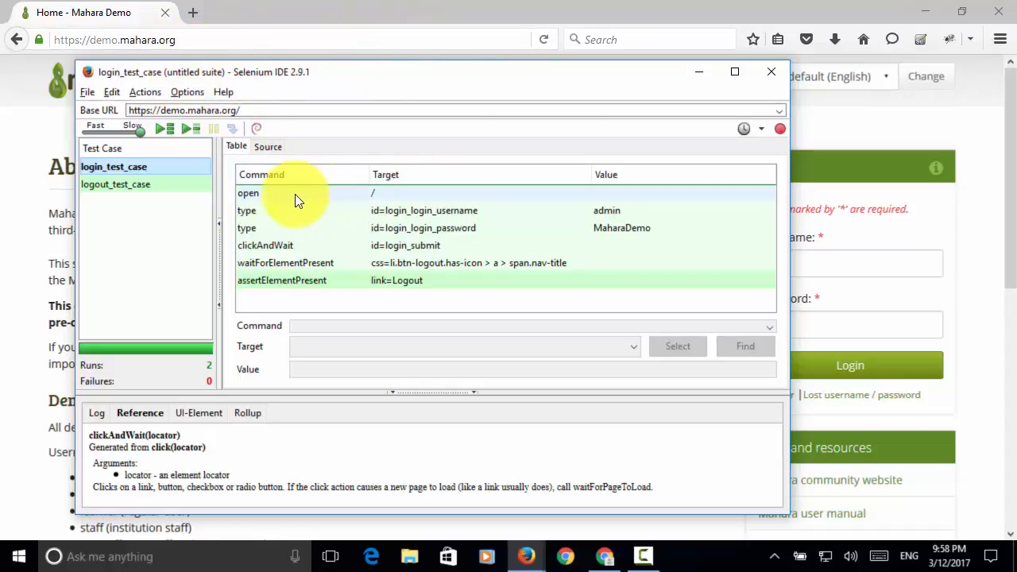
pyautogui.moveTo(397, 197)
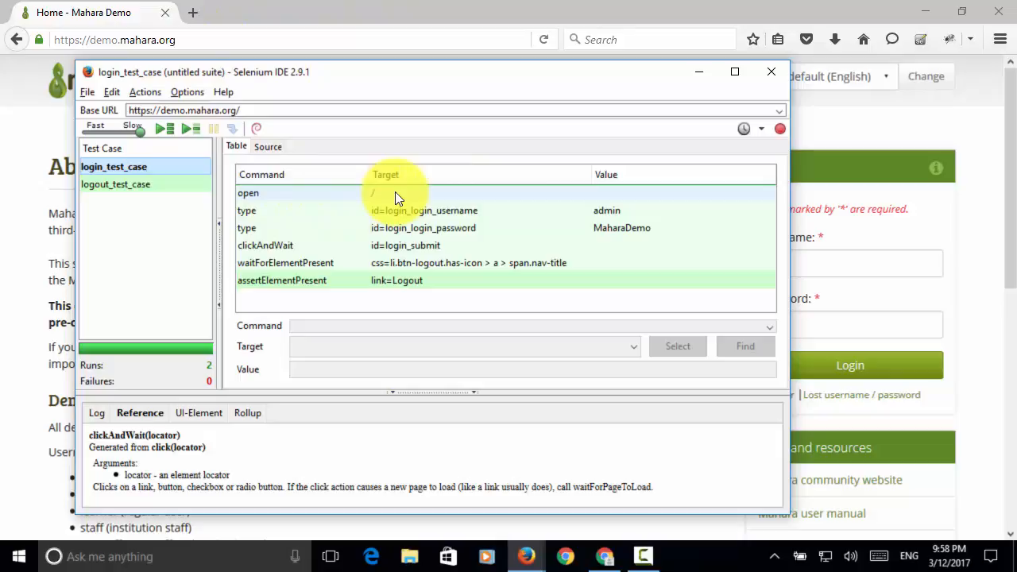
pyautogui.moveTo(787, 221)
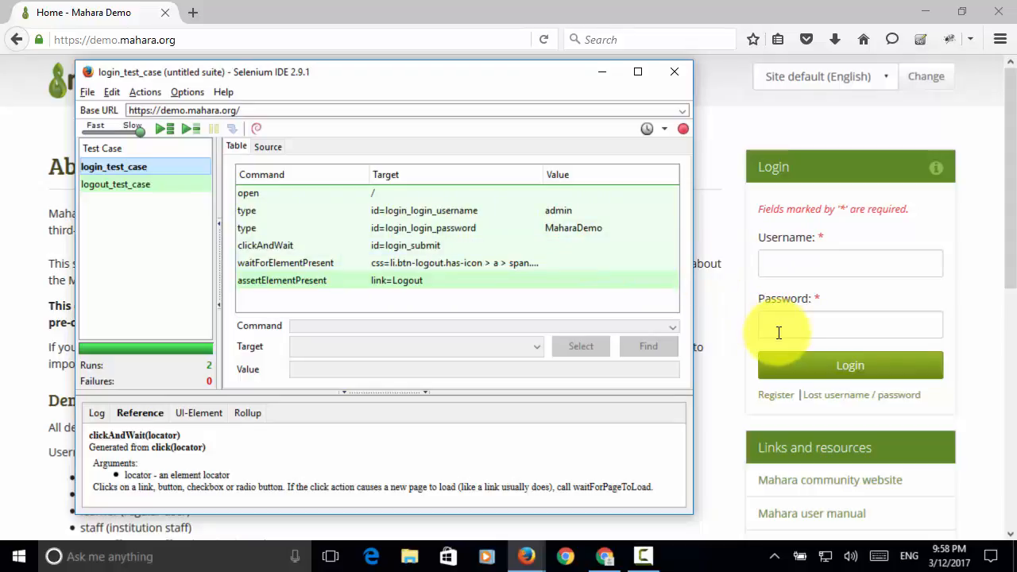
pyautogui.click(266, 245)
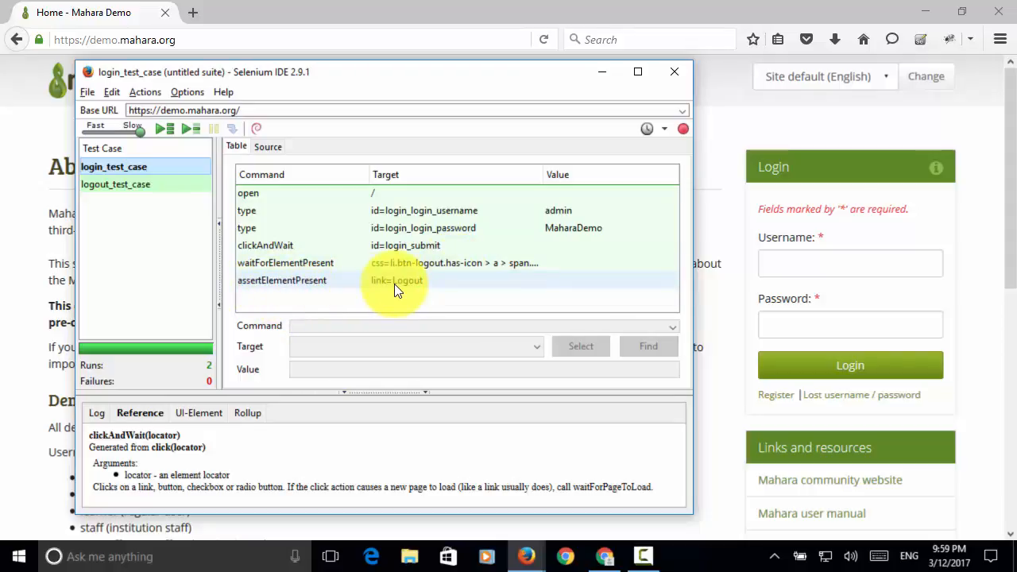
pyautogui.moveTo(624, 286)
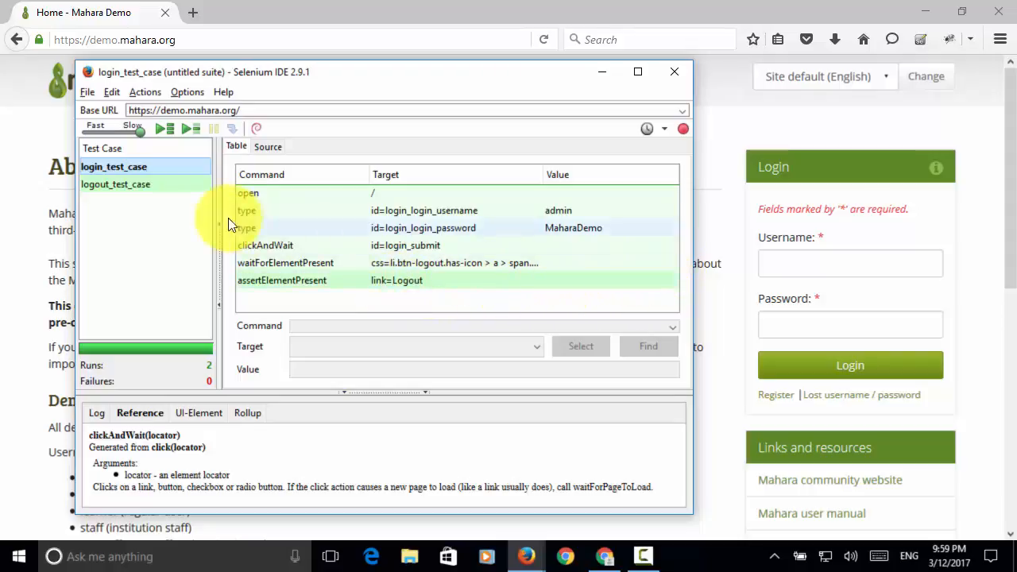
pyautogui.click(115, 184)
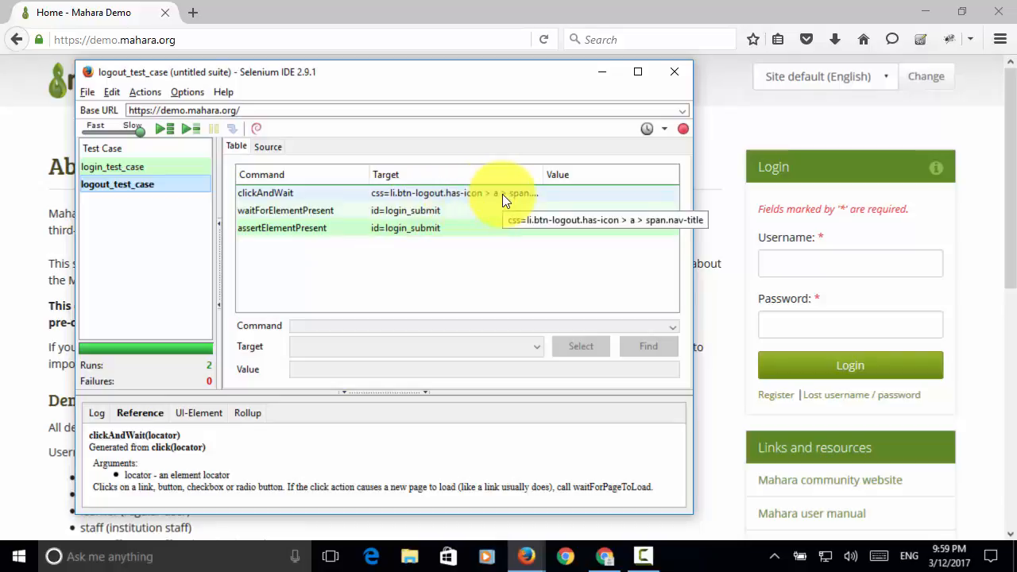
pyautogui.moveTo(850, 364)
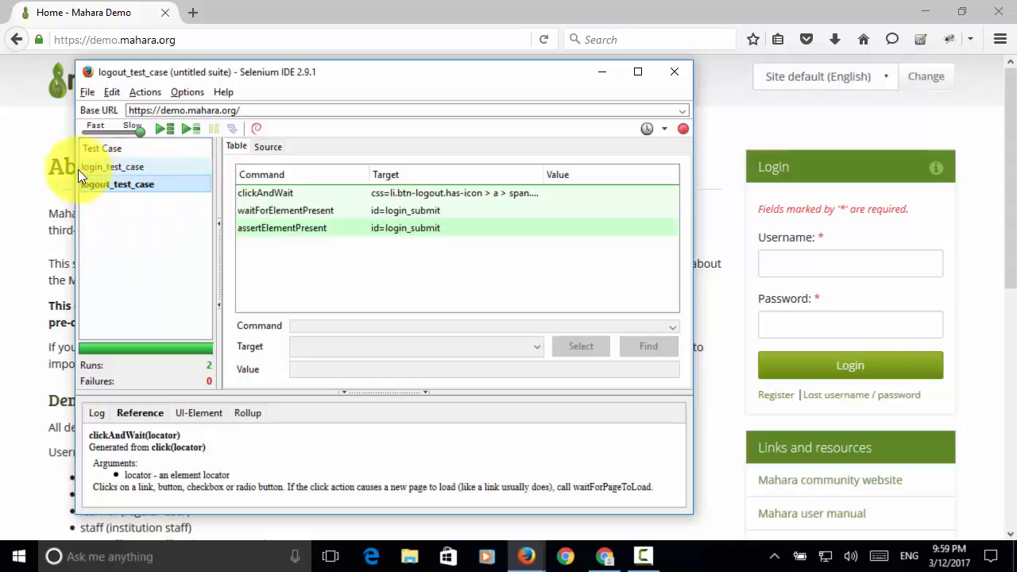
# Select login_test_case in the Test Case list to show its commands.
pyautogui.click(112, 166)
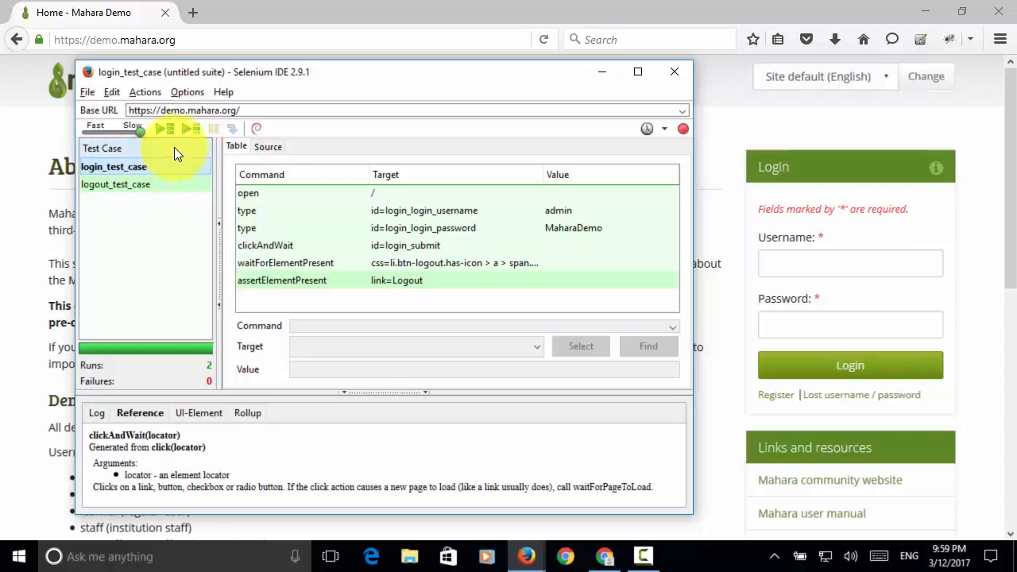
pyautogui.moveTo(170, 128)
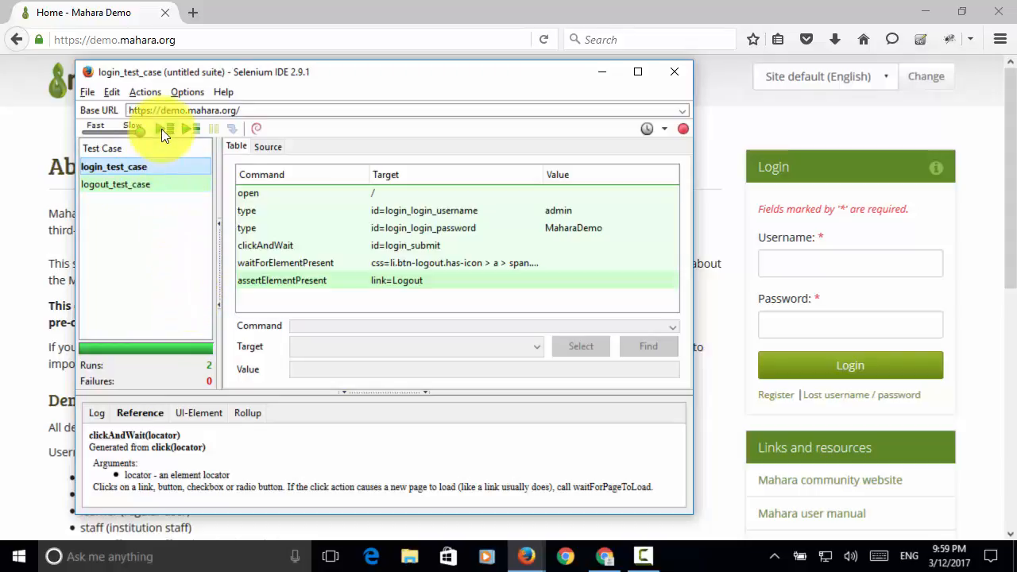
pyautogui.moveTo(168, 129)
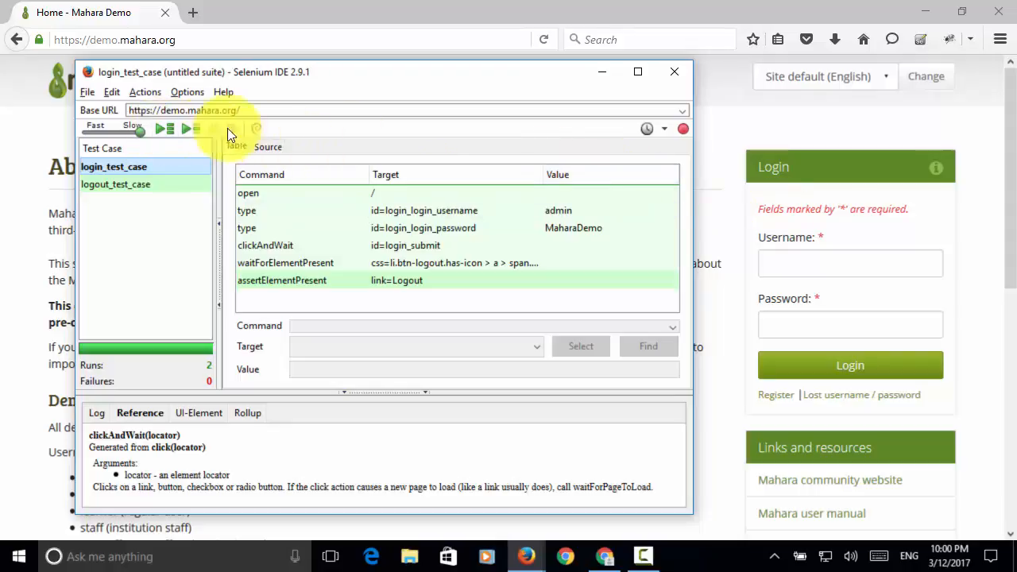
pyautogui.moveTo(159, 129)
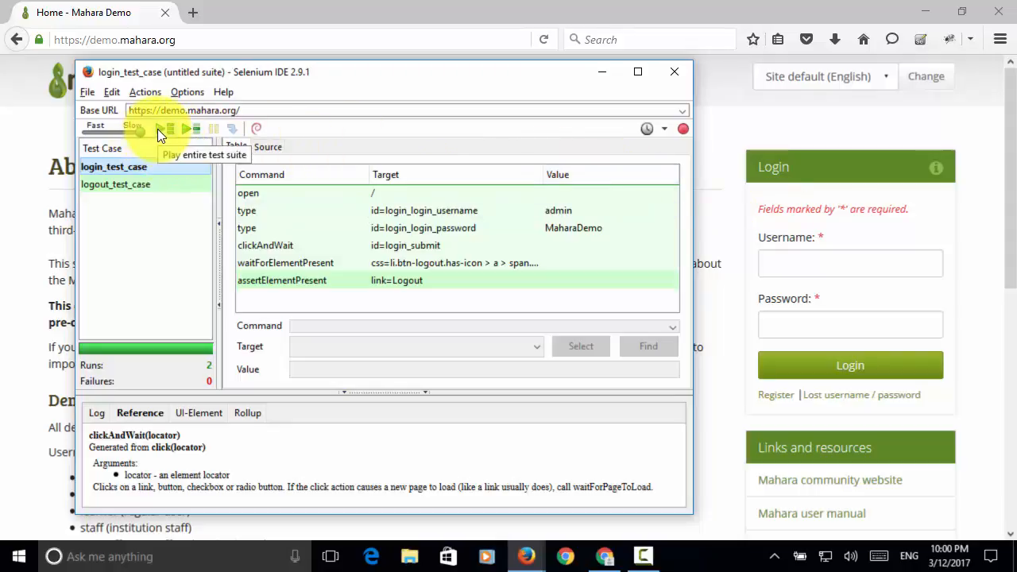
# Play the entire login/logout suite, ending with 2 runs and 0 failures.
pyautogui.click(187, 128)
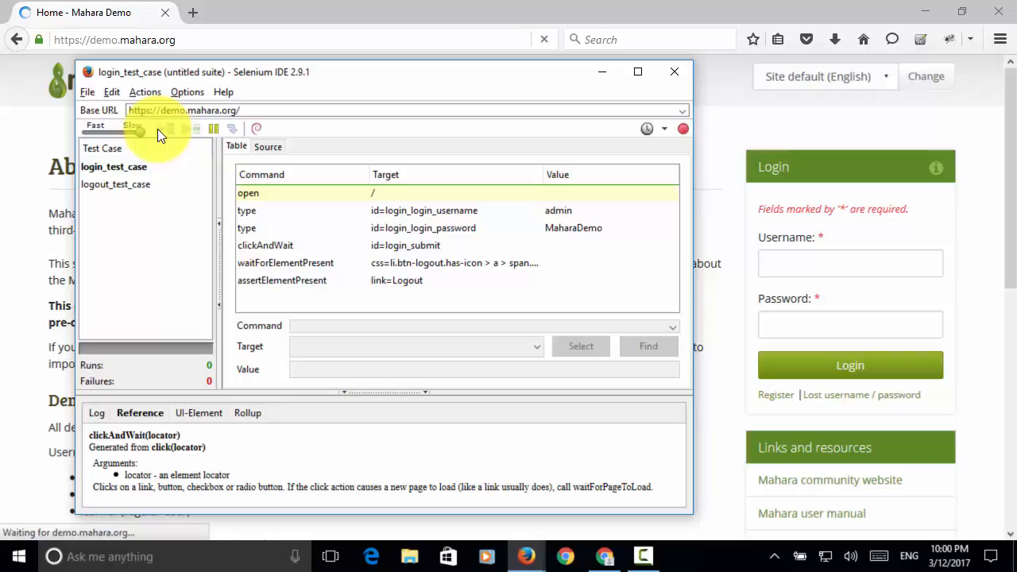
pyautogui.click(157, 128)
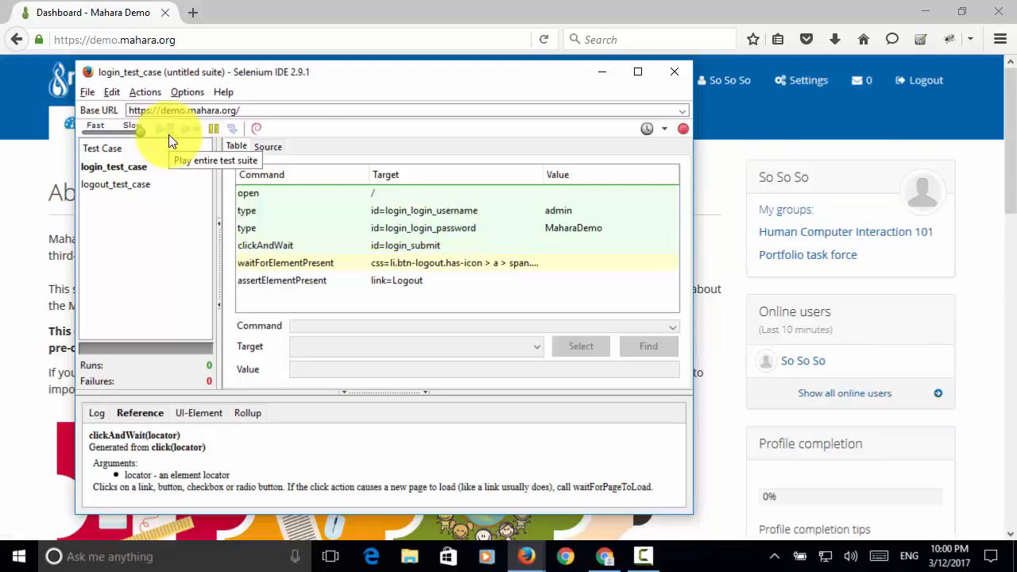
pyautogui.click(118, 183)
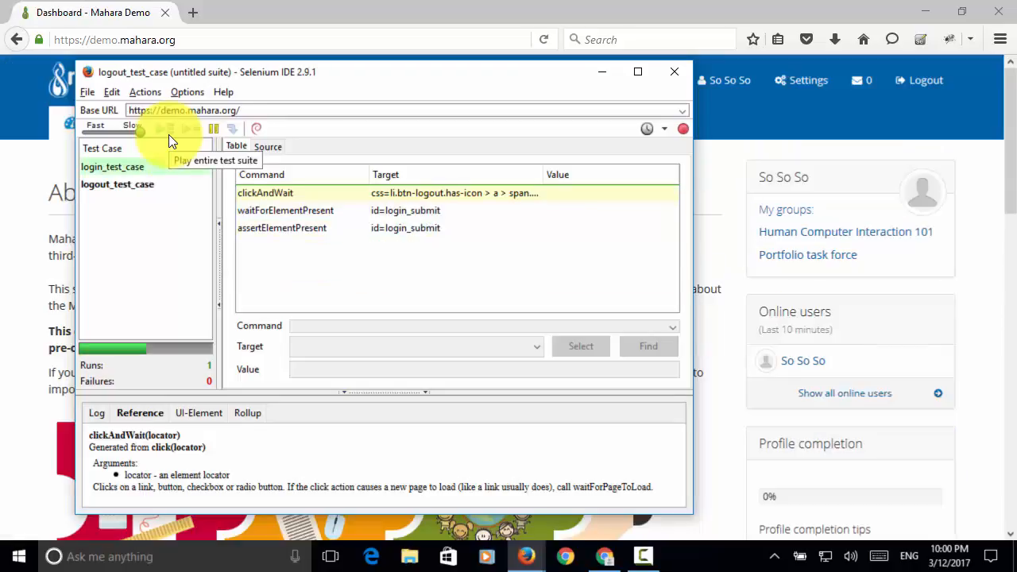
pyautogui.click(139, 129)
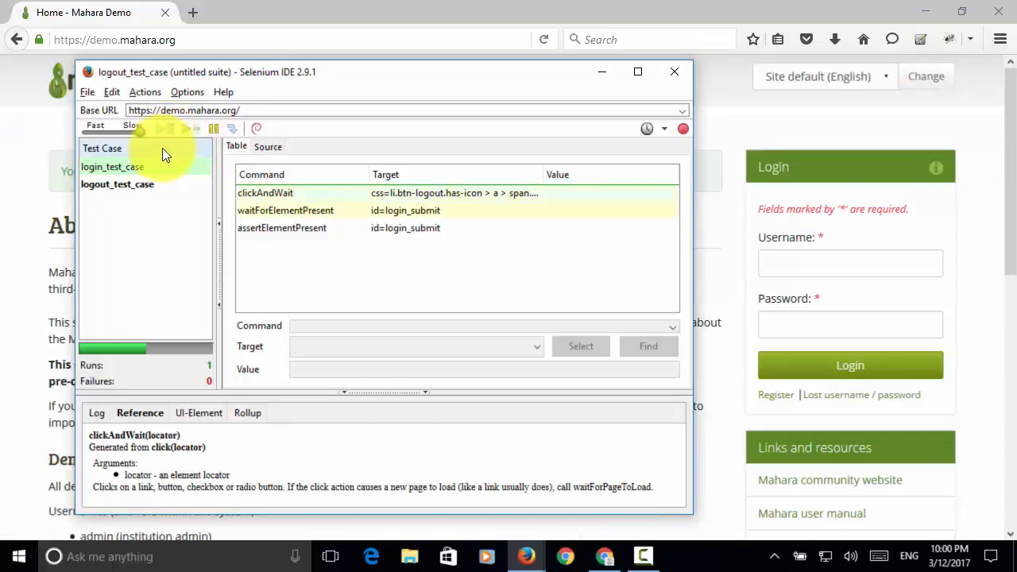
pyautogui.click(163, 128)
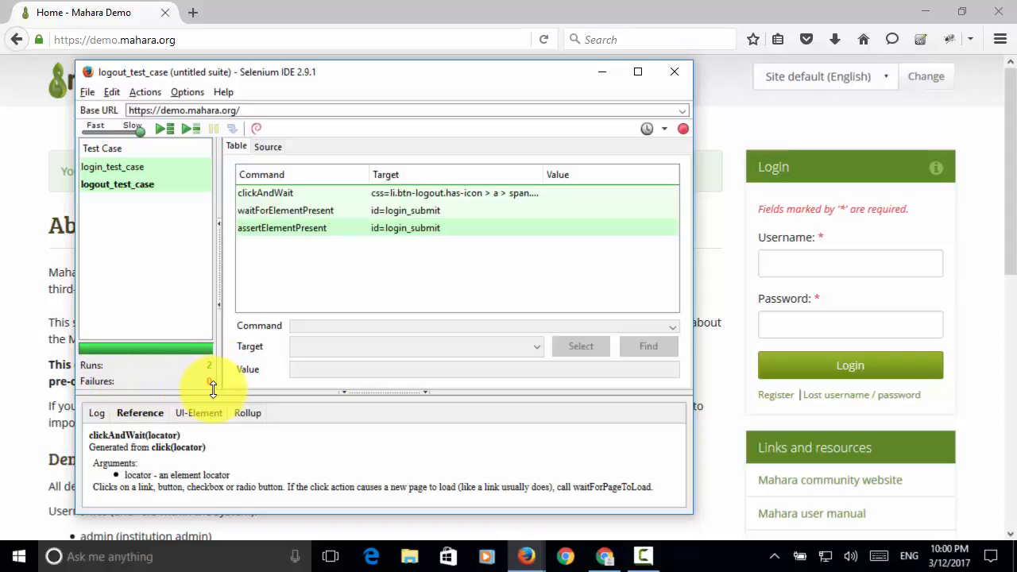
# Enlarge the bottom panel and scroll through the Log entries for both test cases.
pyautogui.moveTo(213, 391); pyautogui.dragTo(219, 329)
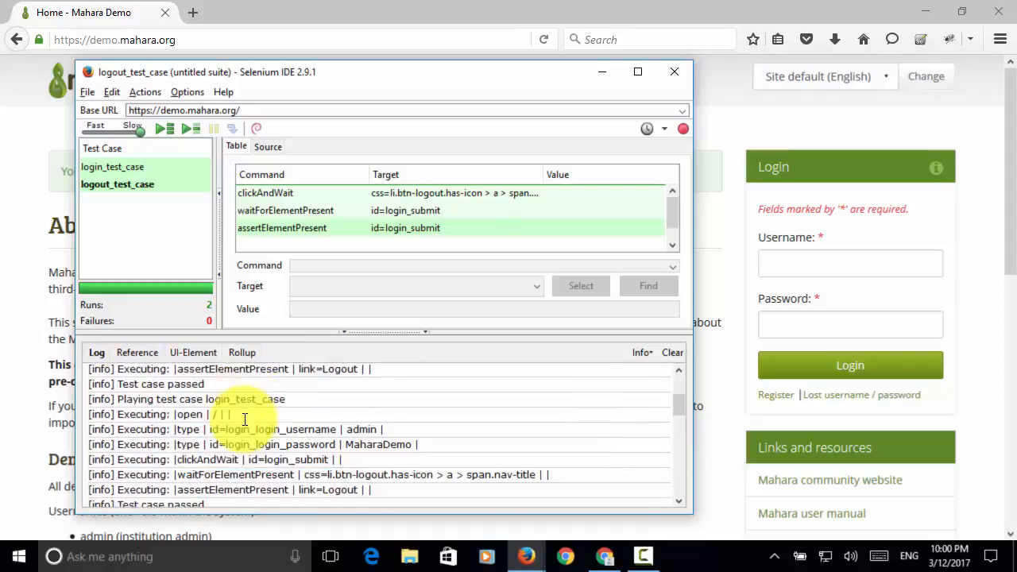
pyautogui.scroll(-3)
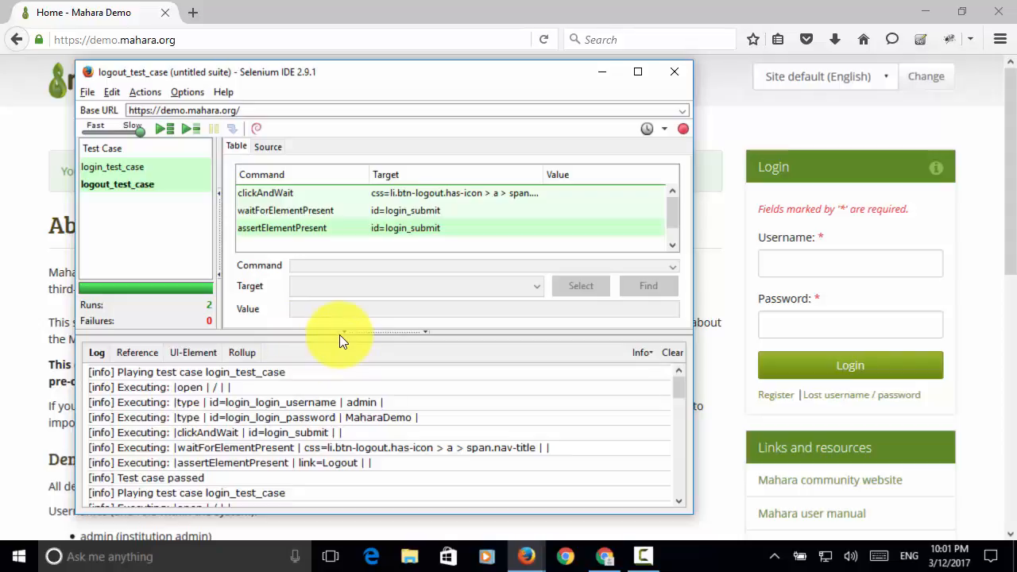
pyautogui.click(137, 352)
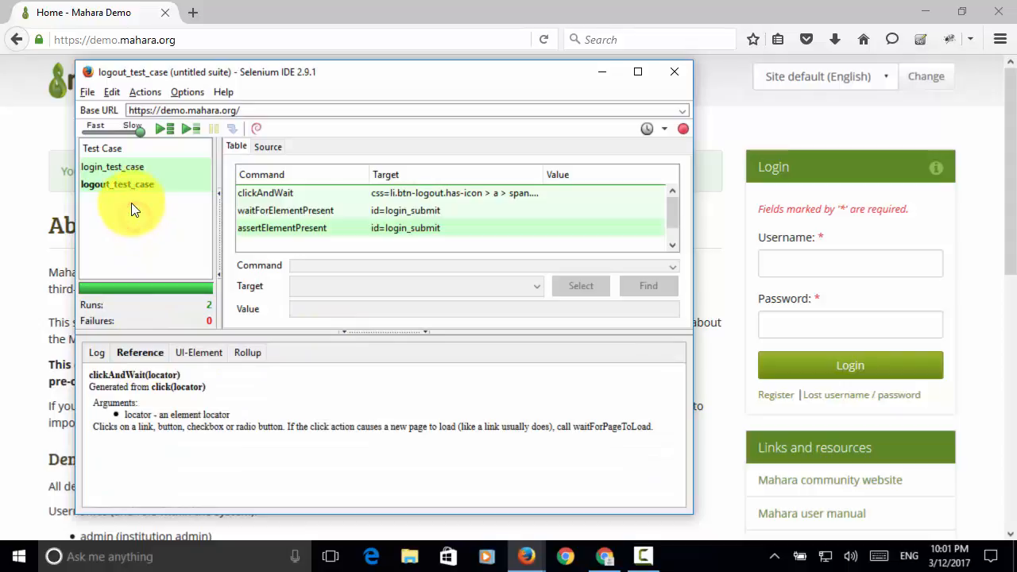
pyautogui.rightClick(118, 183)
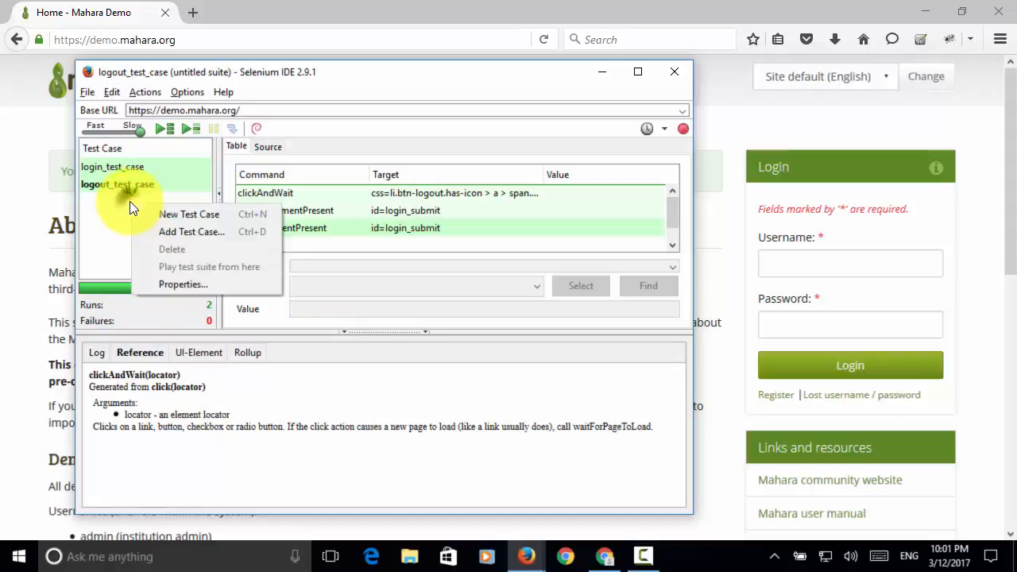
pyautogui.moveTo(189, 215)
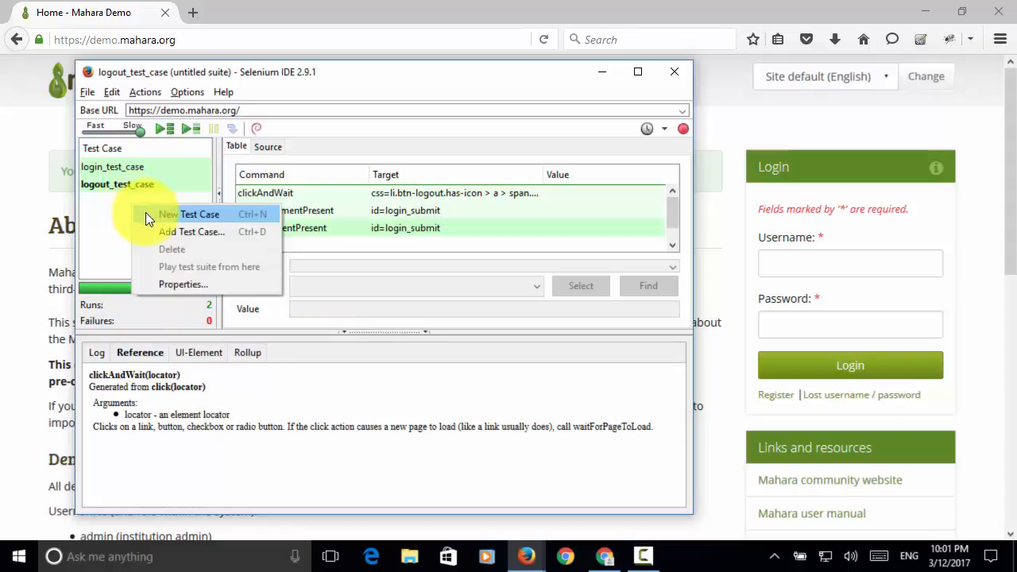
pyautogui.moveTo(155, 231)
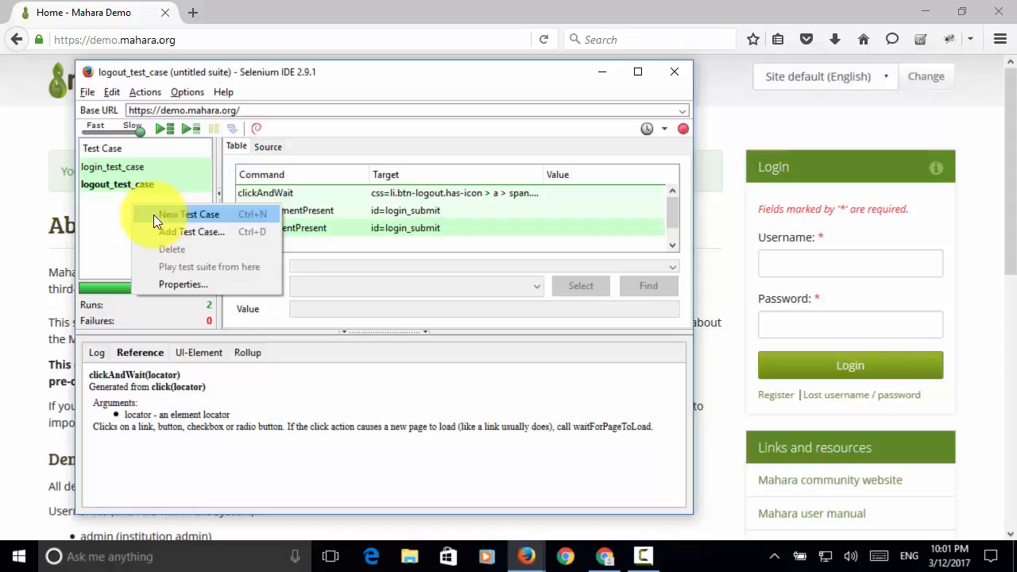
pyautogui.moveTo(175, 187)
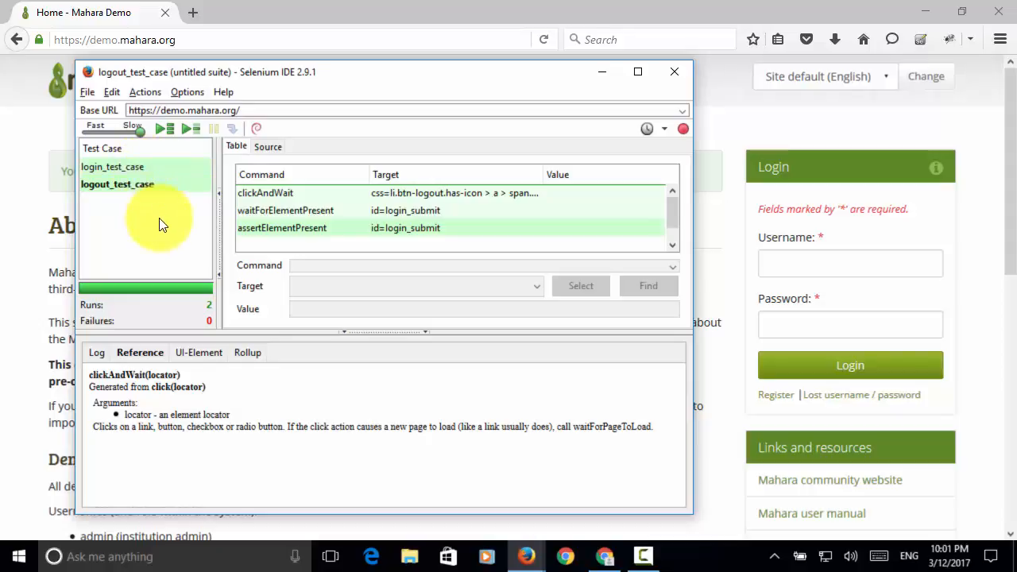
pyautogui.moveTo(169, 237)
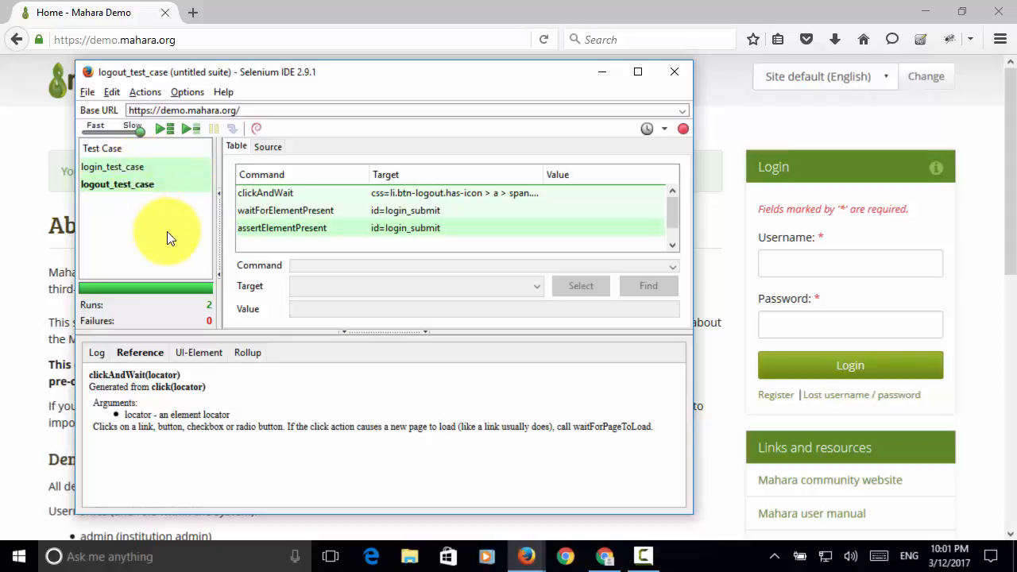